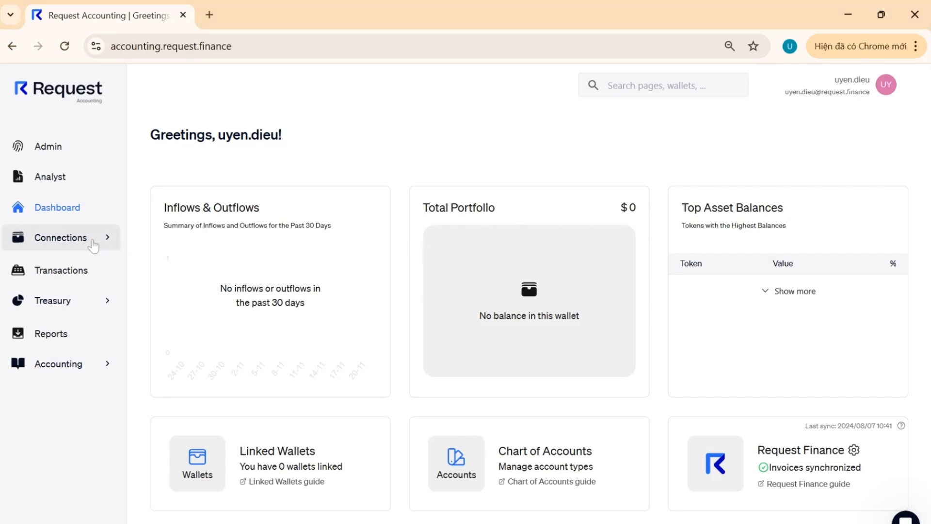
# - Go to the Connections wallets page from the sidebar
pyautogui.click(60, 238)
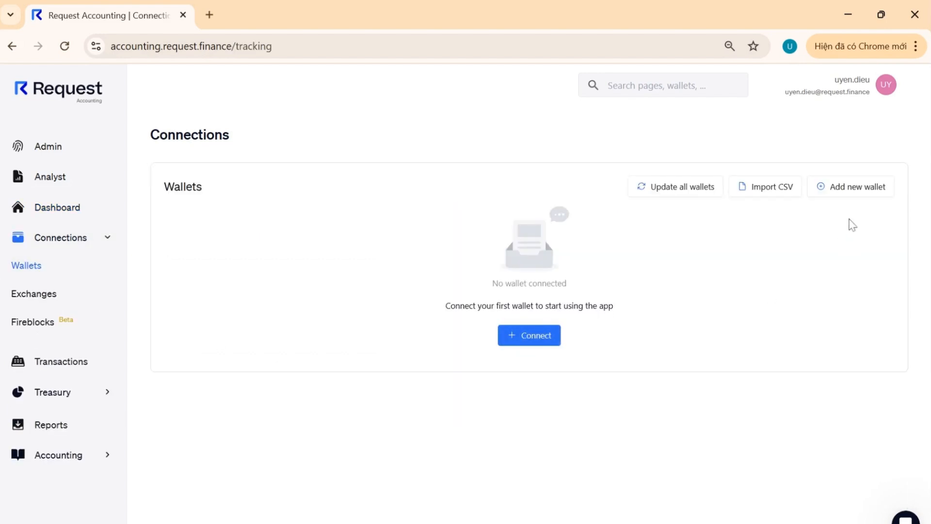
# - Add a wallet named 'RF Demo' on the Ethereum and Polygon networks and save it
pyautogui.click(857, 187)
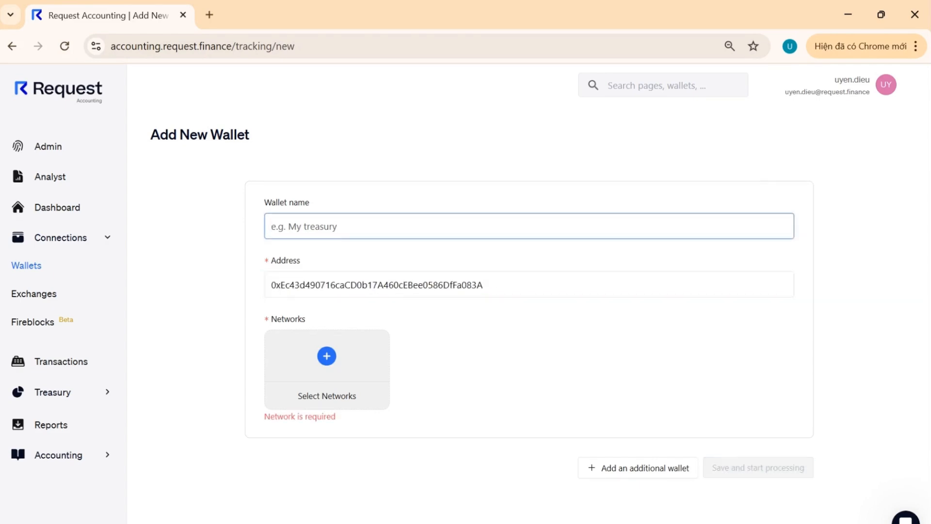
pyautogui.write('RF Demo')
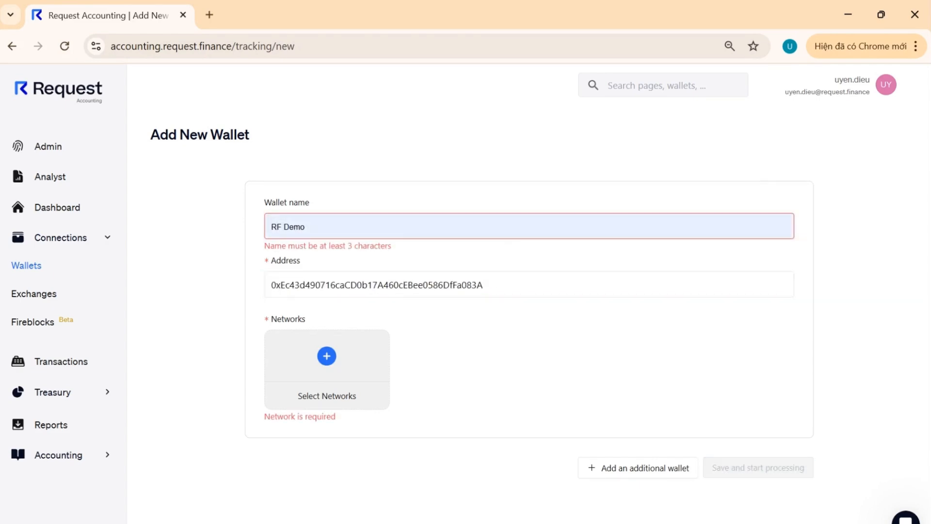
pyautogui.click(326, 355)
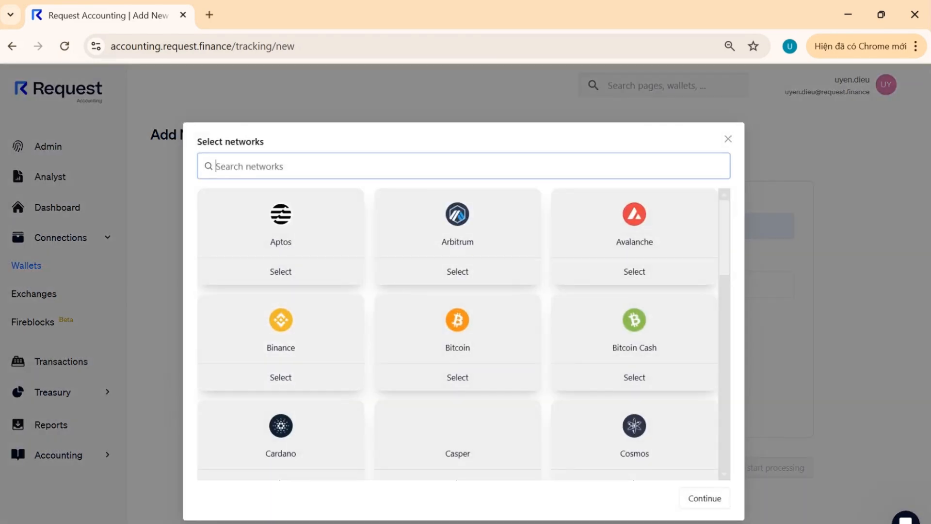
pyautogui.write('eth')
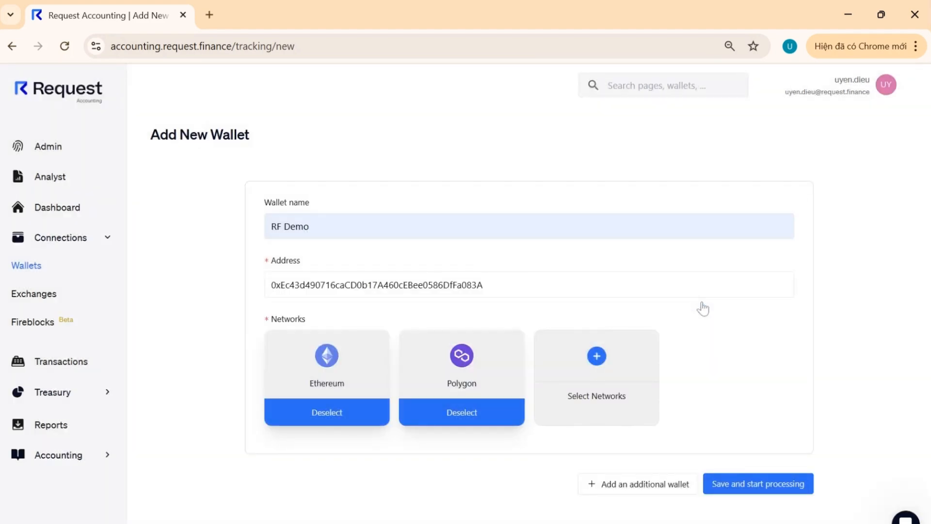
pyautogui.click(759, 483)
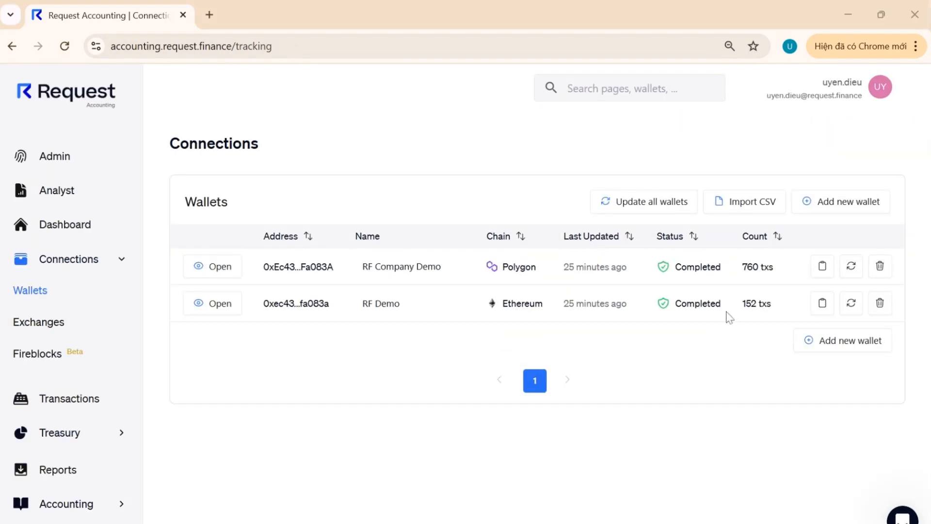
pyautogui.moveTo(817, 134)
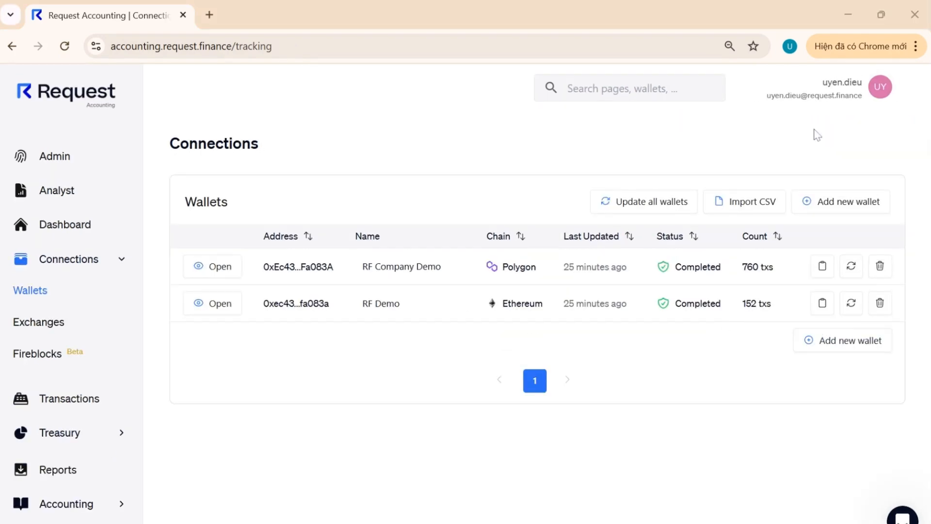
pyautogui.moveTo(793, 208)
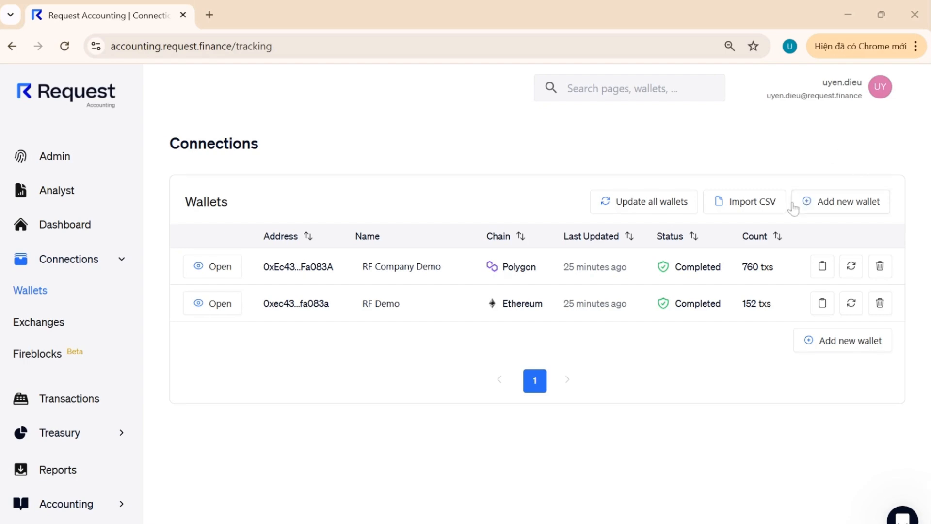
# - Start a CSV wallet import and choose the 'Import wallet' file
pyautogui.click(745, 202)
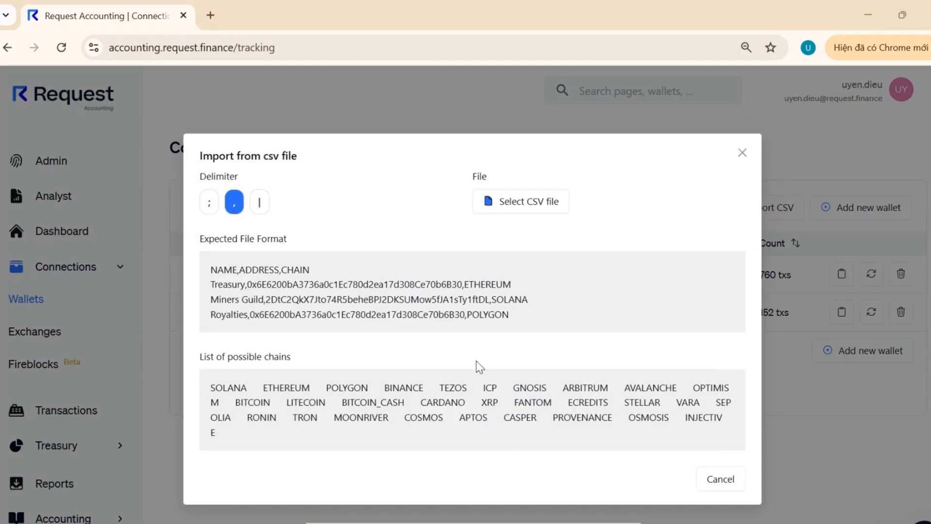
pyautogui.doubleClick(259, 269)
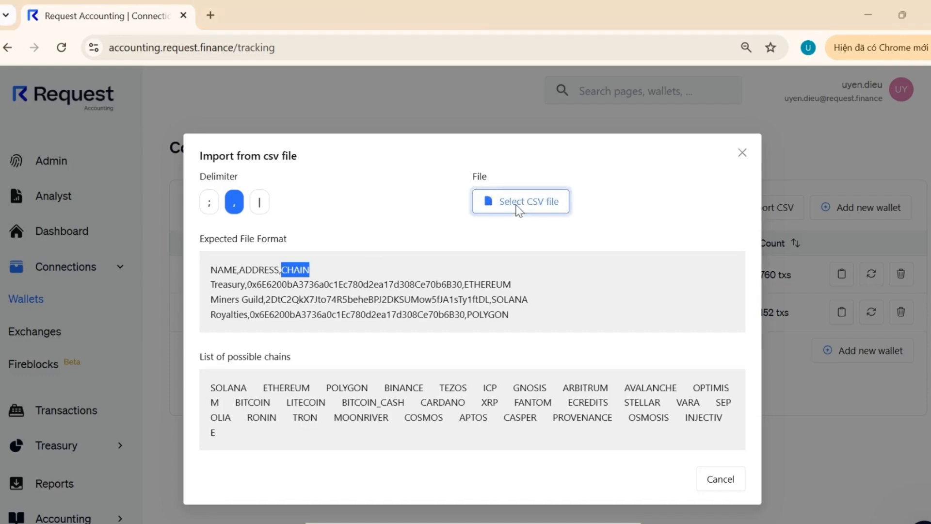
pyautogui.click(521, 201)
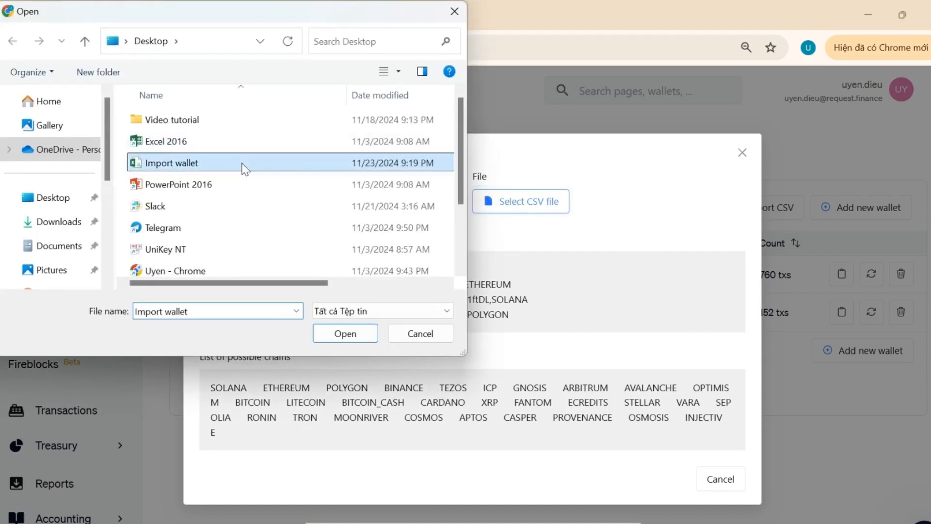
pyautogui.click(345, 334)
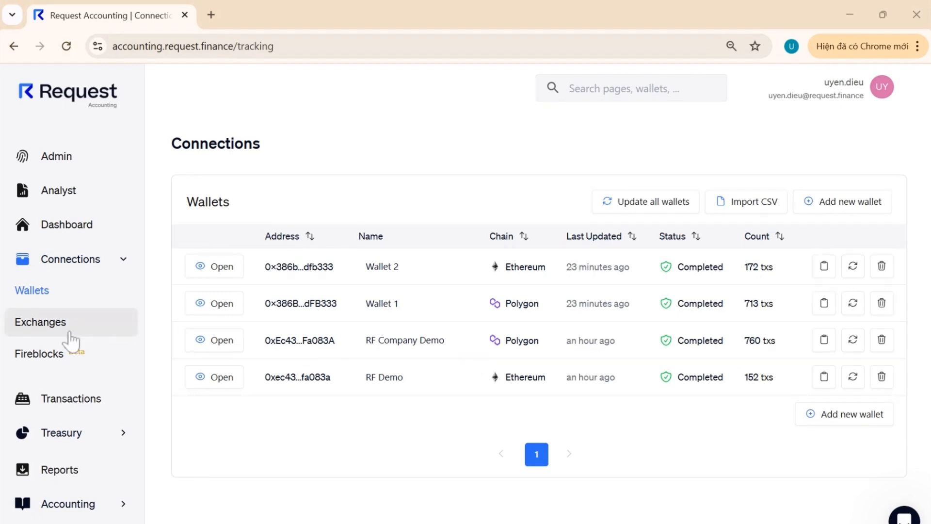
# - Connect a Binance exchange account through Vezgo with the entered API and secret keys
pyautogui.click(40, 322)
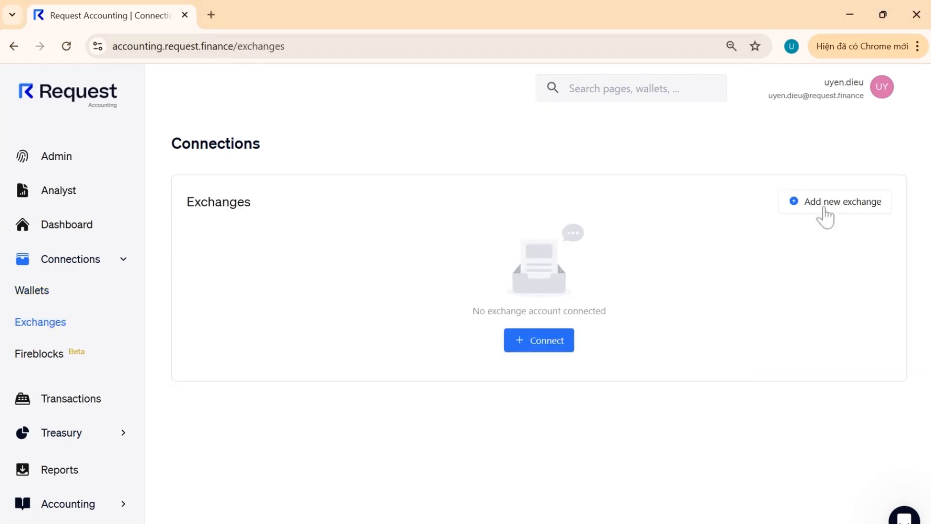
pyautogui.click(842, 202)
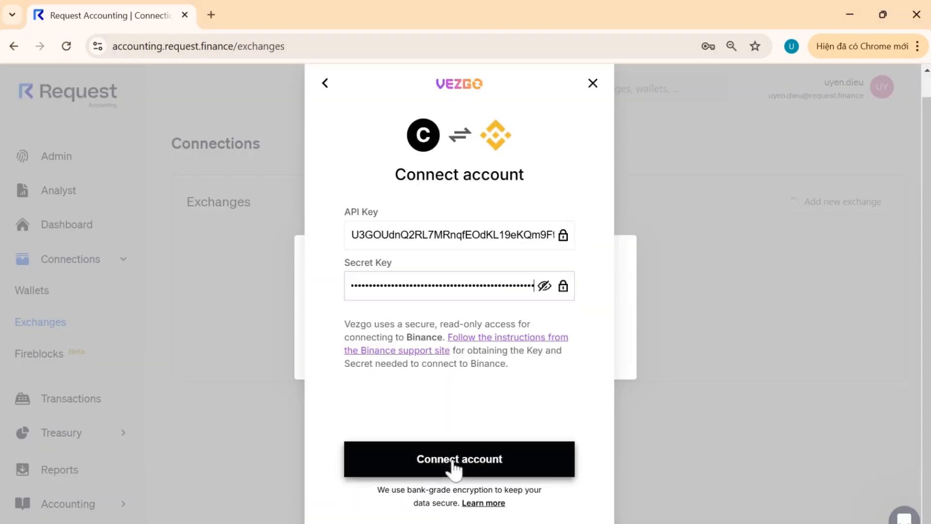
pyautogui.click(459, 460)
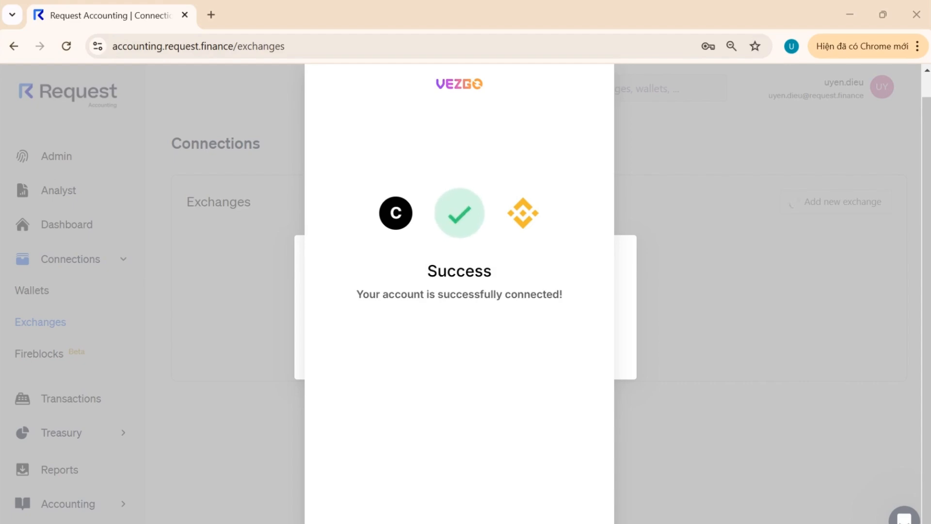